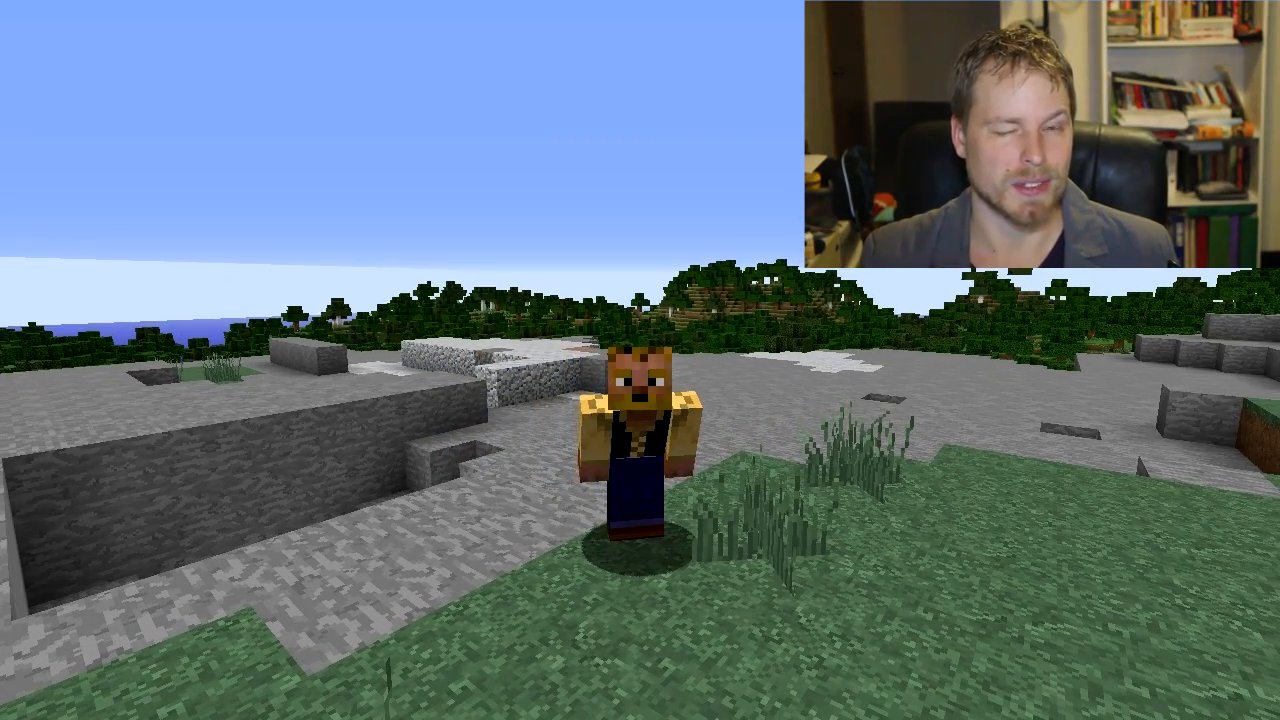
{"action": "mouse_move", "coordinate": [640, 400]}
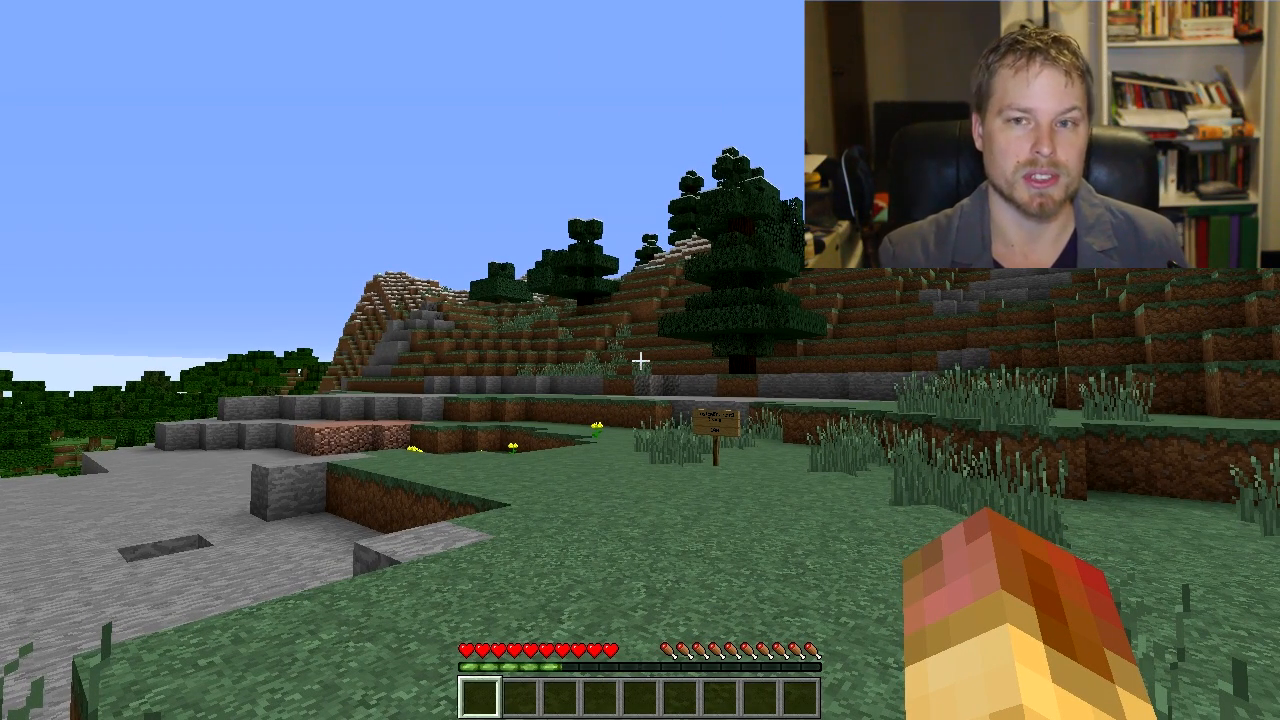
Send yourself the title 'test' with /tm msg Koz4Christ test.
{"action": "key", "text": "t"}
{"action": "type", "text": "/tm re"}
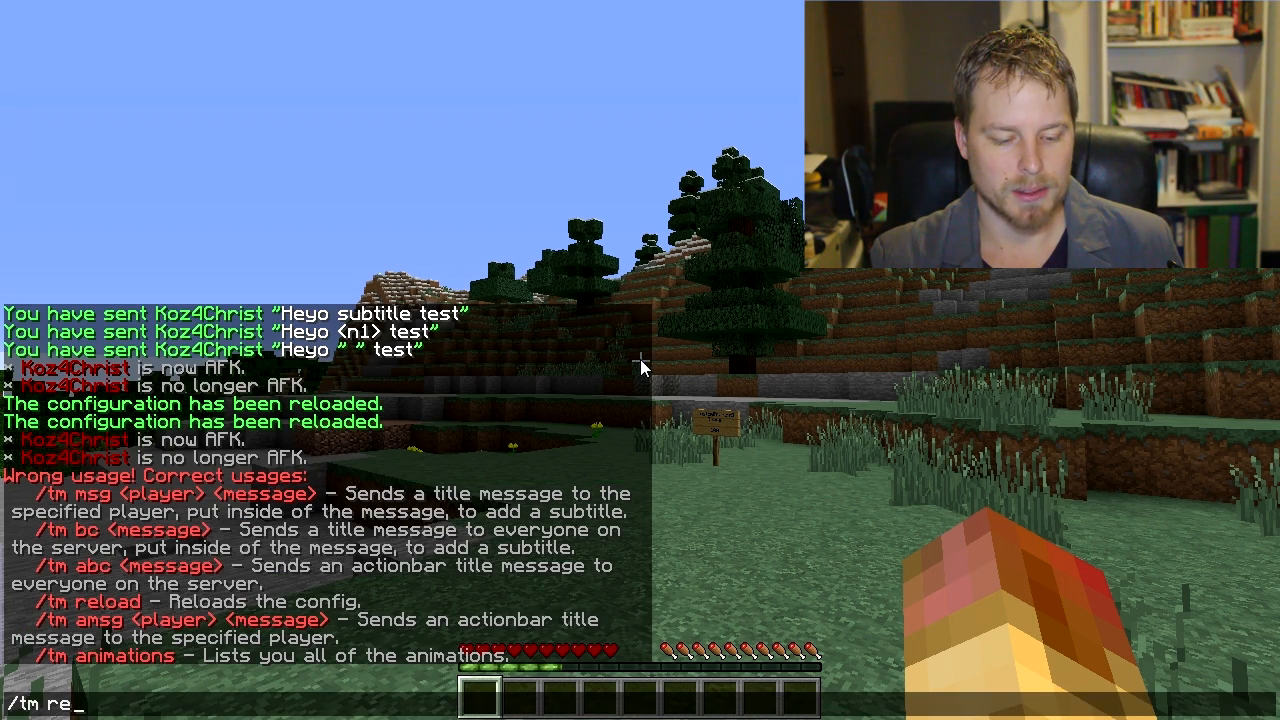
{"action": "key", "text": "Enter"}
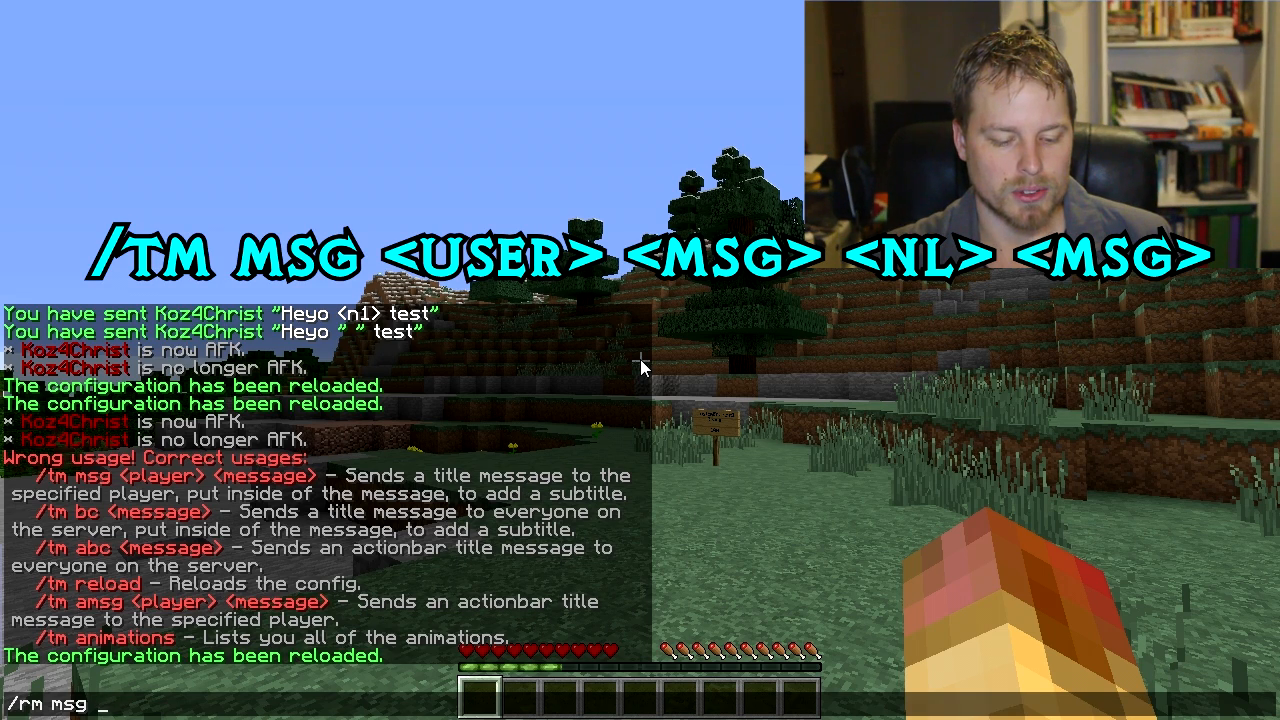
{"action": "type", "text": "koz"}
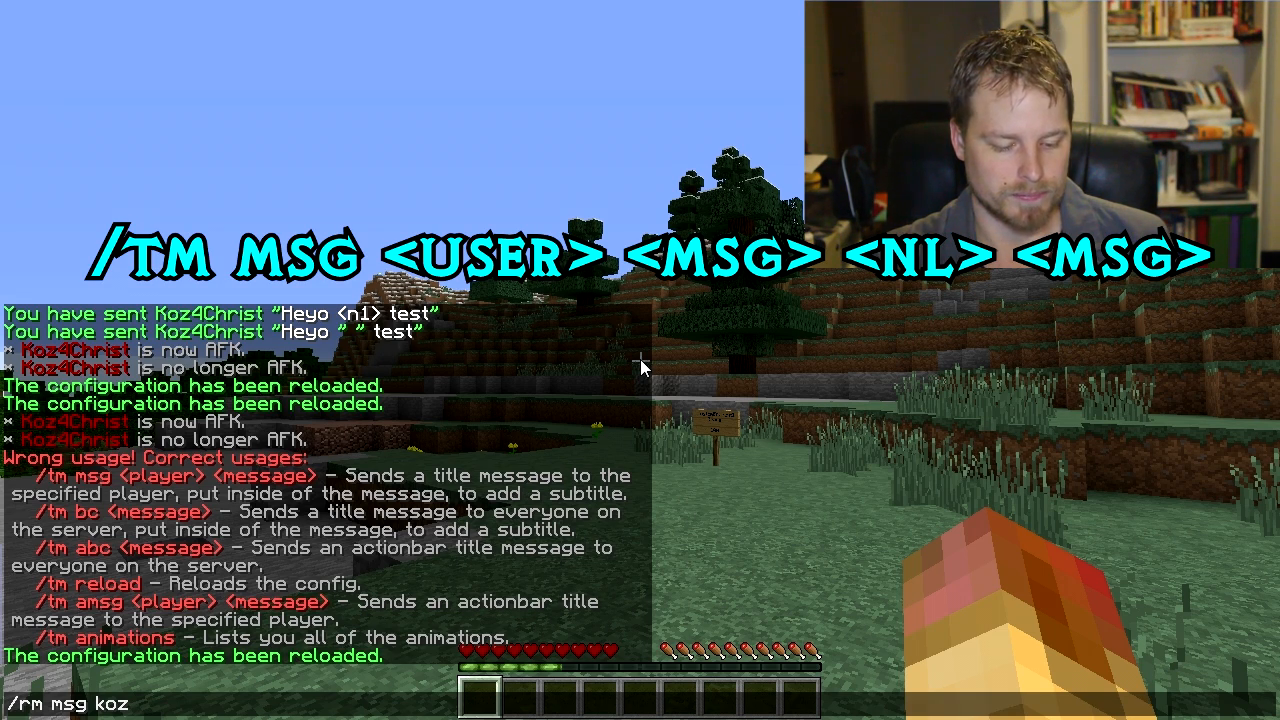
{"action": "type", "text": "4christ"}
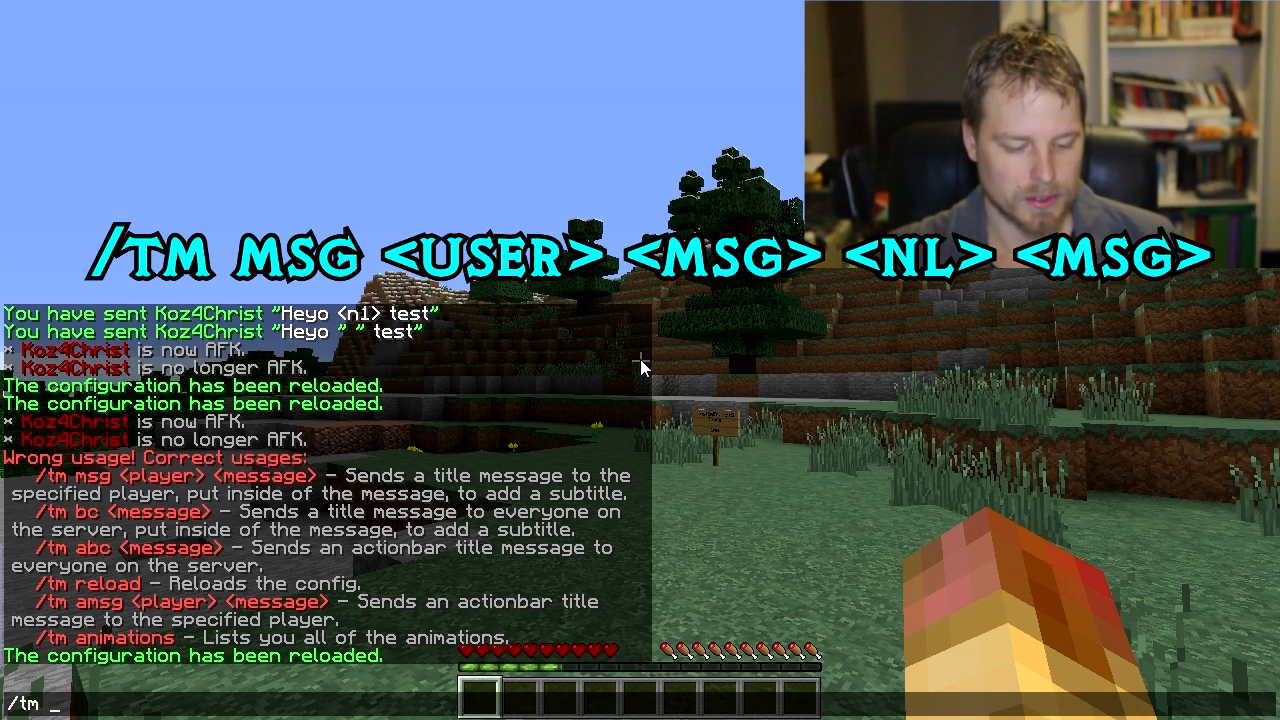
{"action": "type", "text": "msg Koz4Christ"}
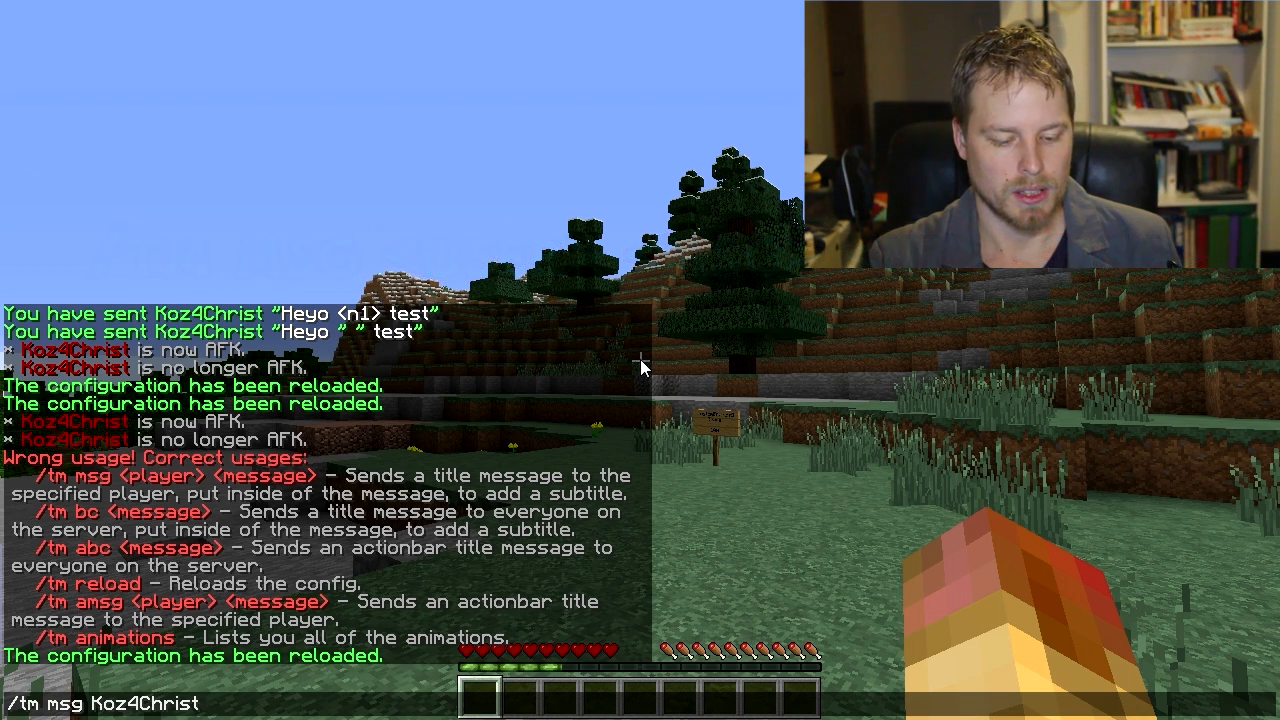
{"action": "key", "text": "enter"}
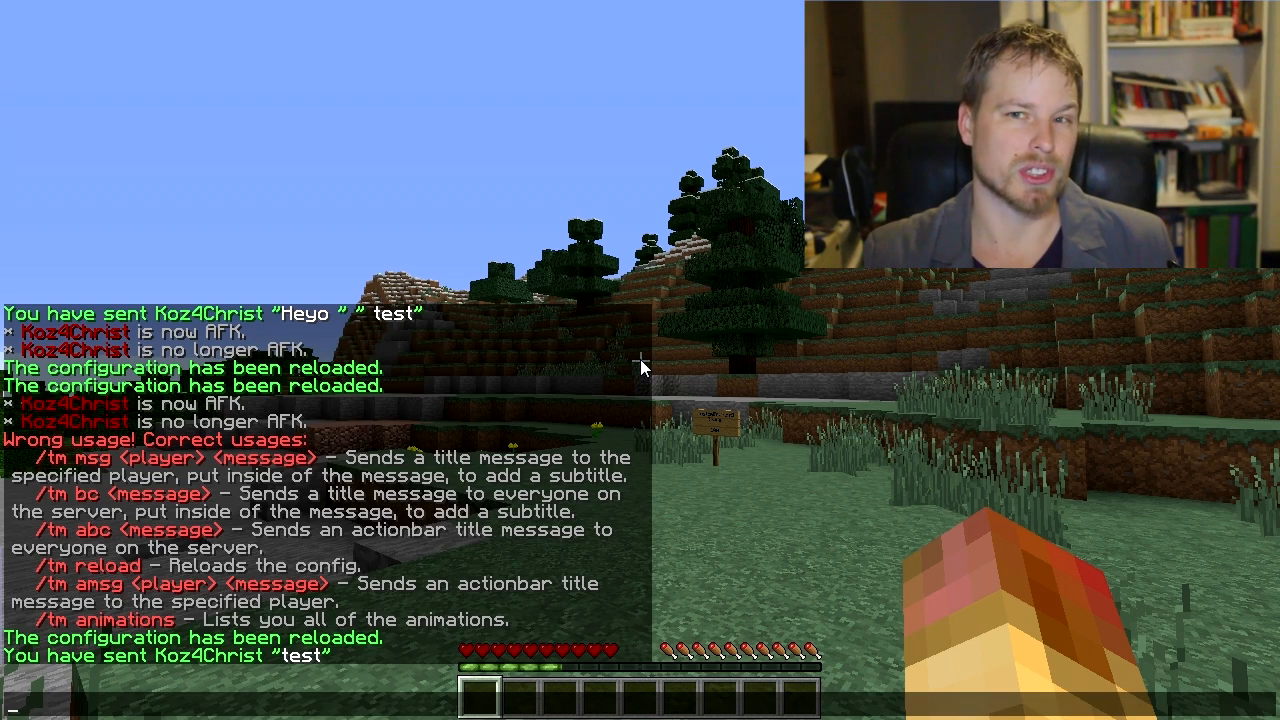
Send the title 'test' with subtitle 'hi' to Koz4Christ, then resend with test coloured &3.
{"action": "type", "text": "/tm msg Koz4Christ test <"}
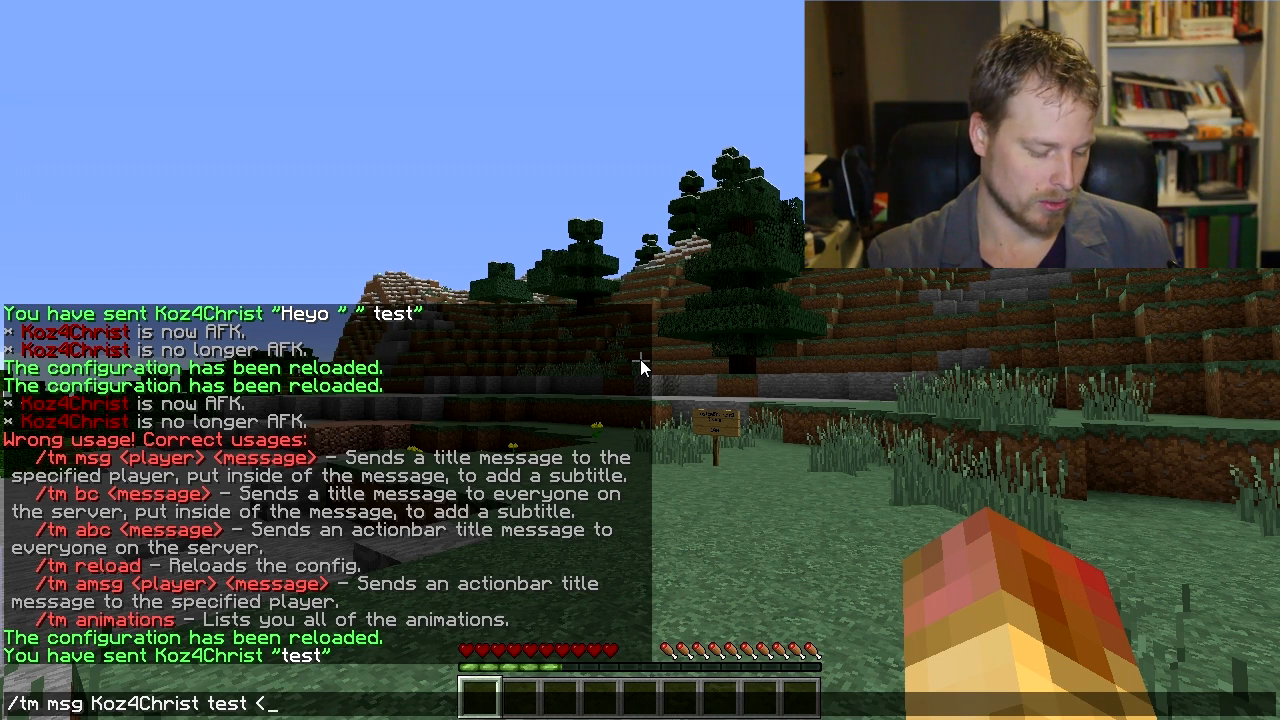
{"action": "type", "text": "nl"}
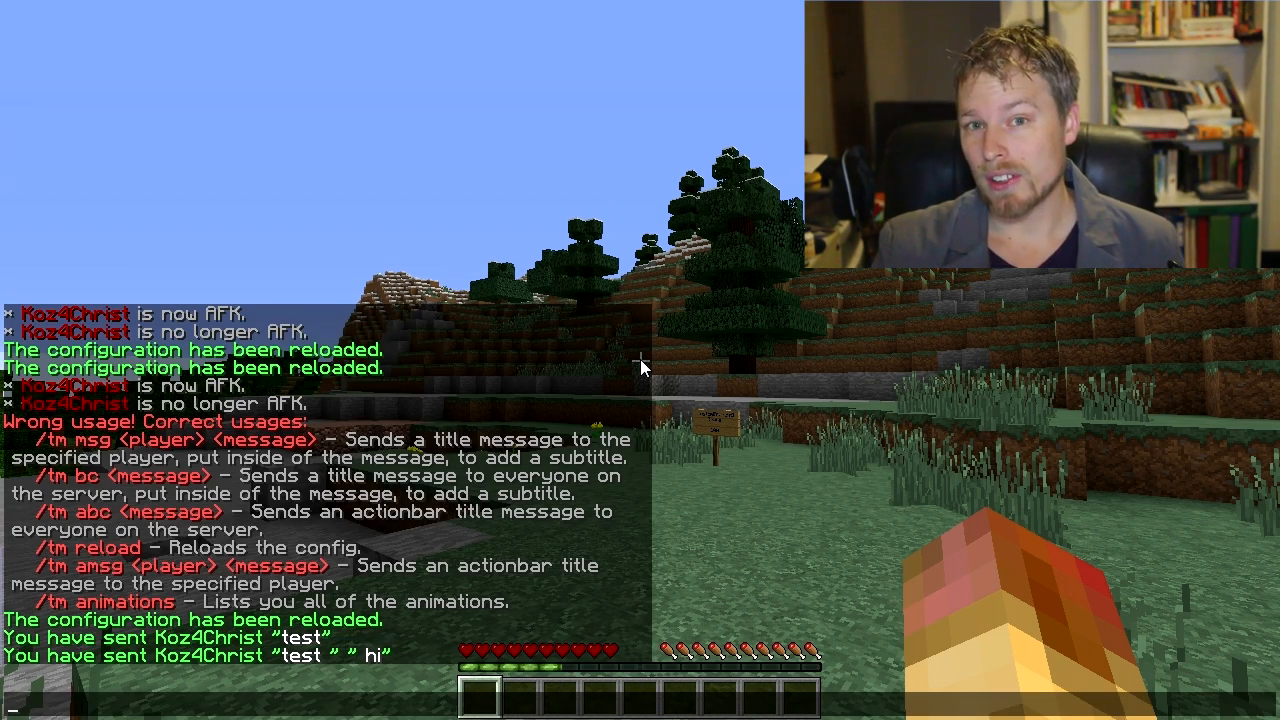
{"action": "type", "text": "/tm msg Koz4Christ test <nl> hi"}
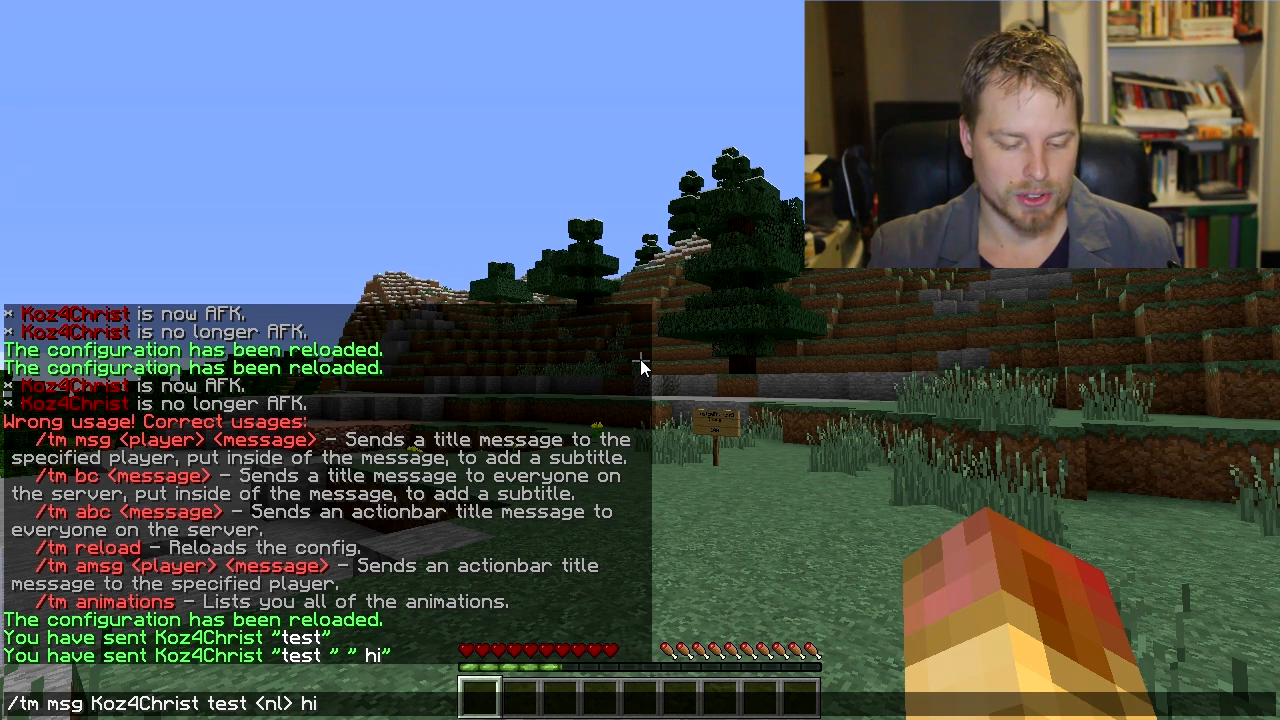
{"action": "type", "text": "&"}
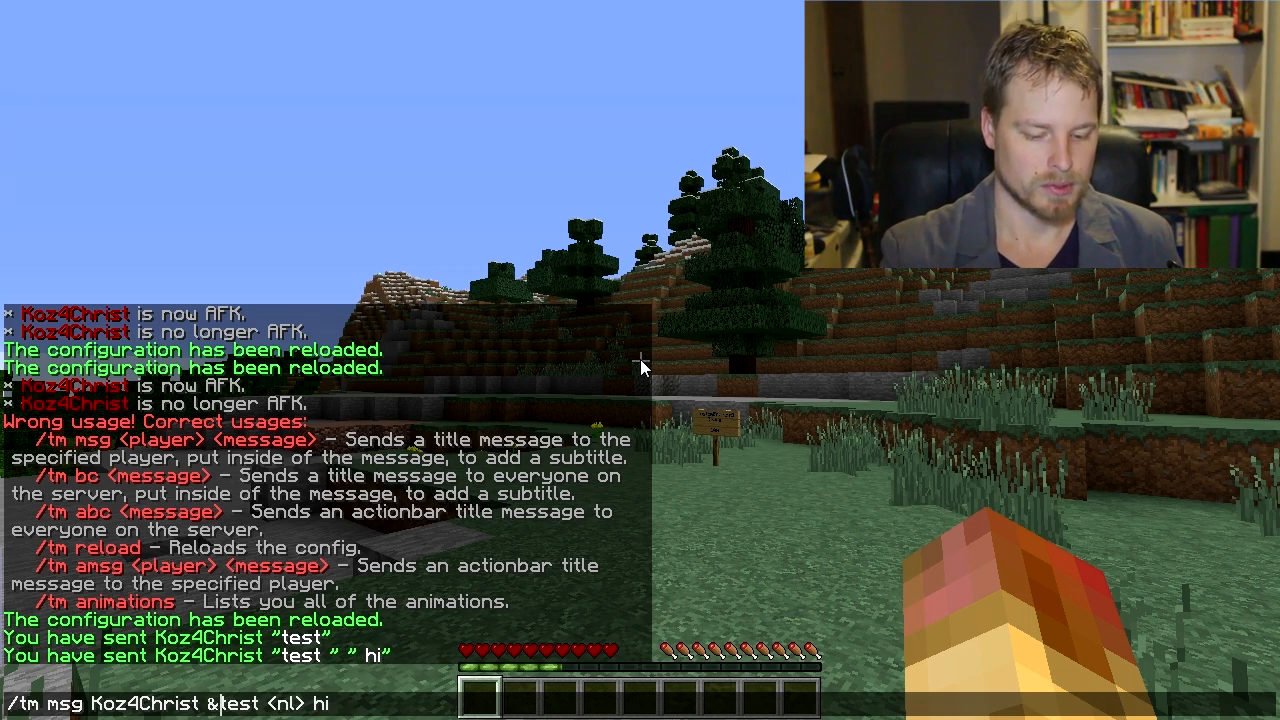
{"action": "key", "text": "enter"}
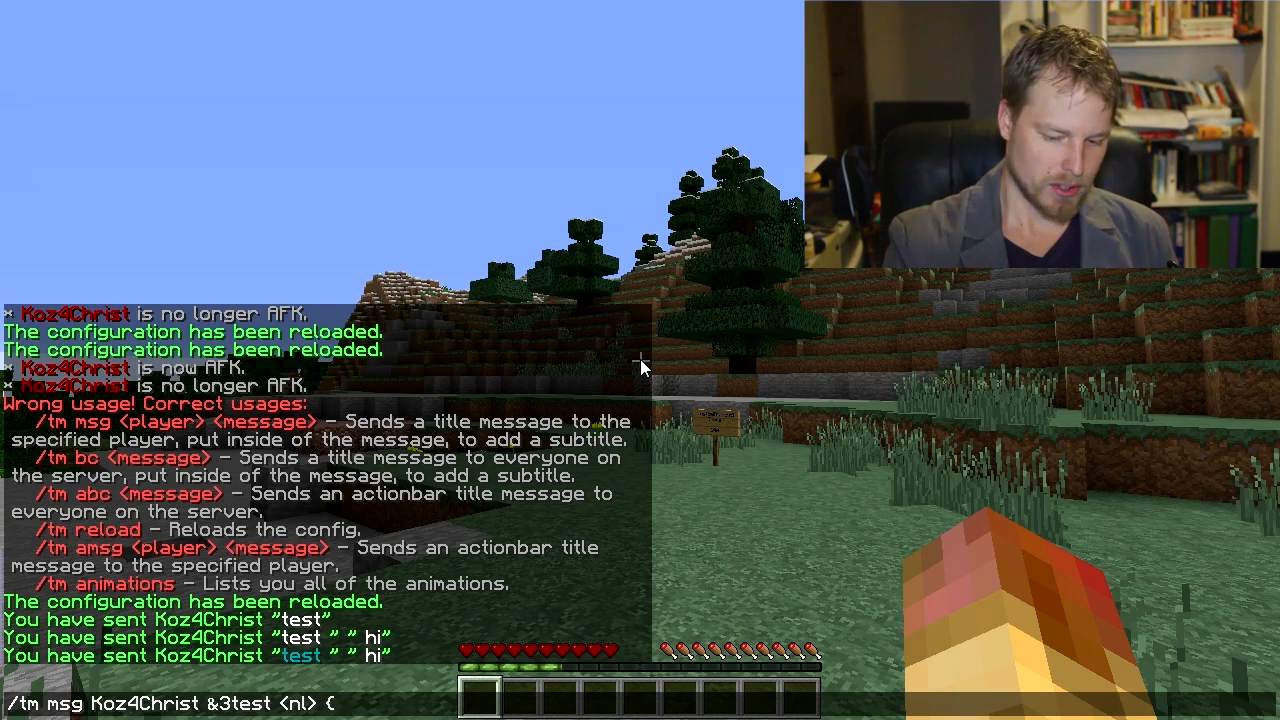
Resend the aqua 'test' title to Koz4Christ with subtitle {BALANCE}.
{"action": "type", "text": "BALANCE"}
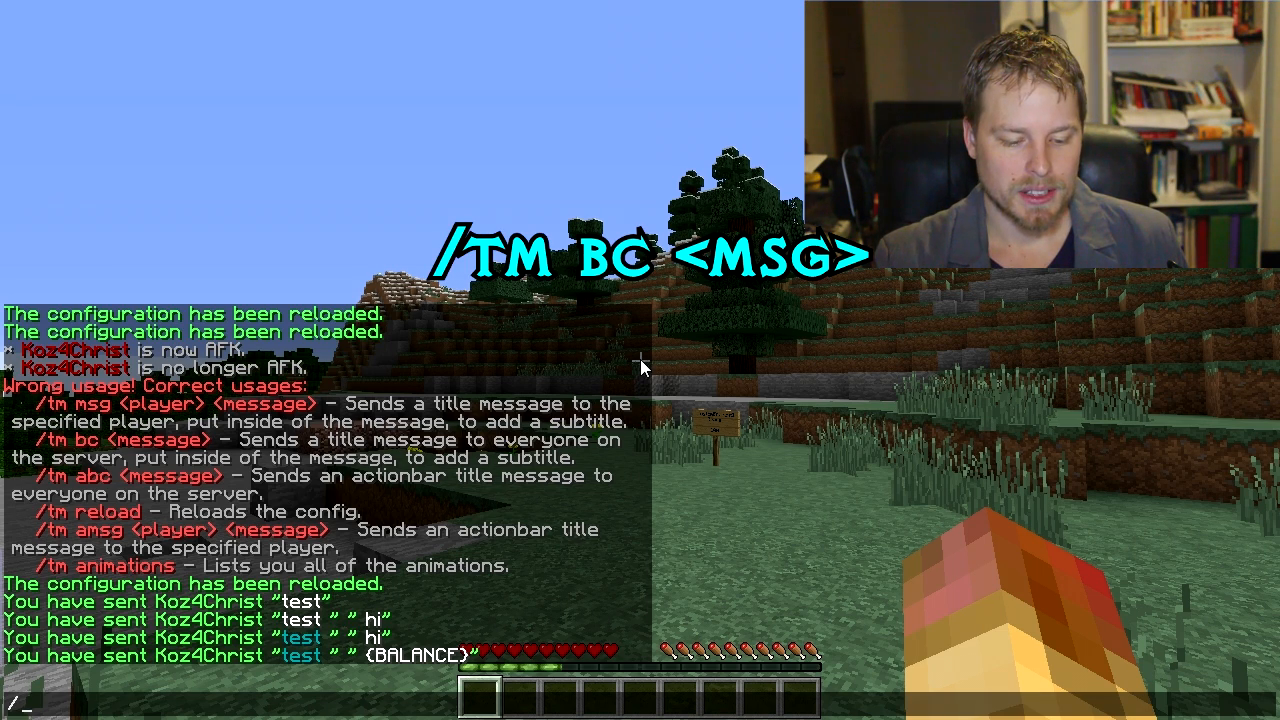
Broadcast 'test' to all players as an actionbar message with /tm abc.
{"action": "type", "text": "tm bc"}
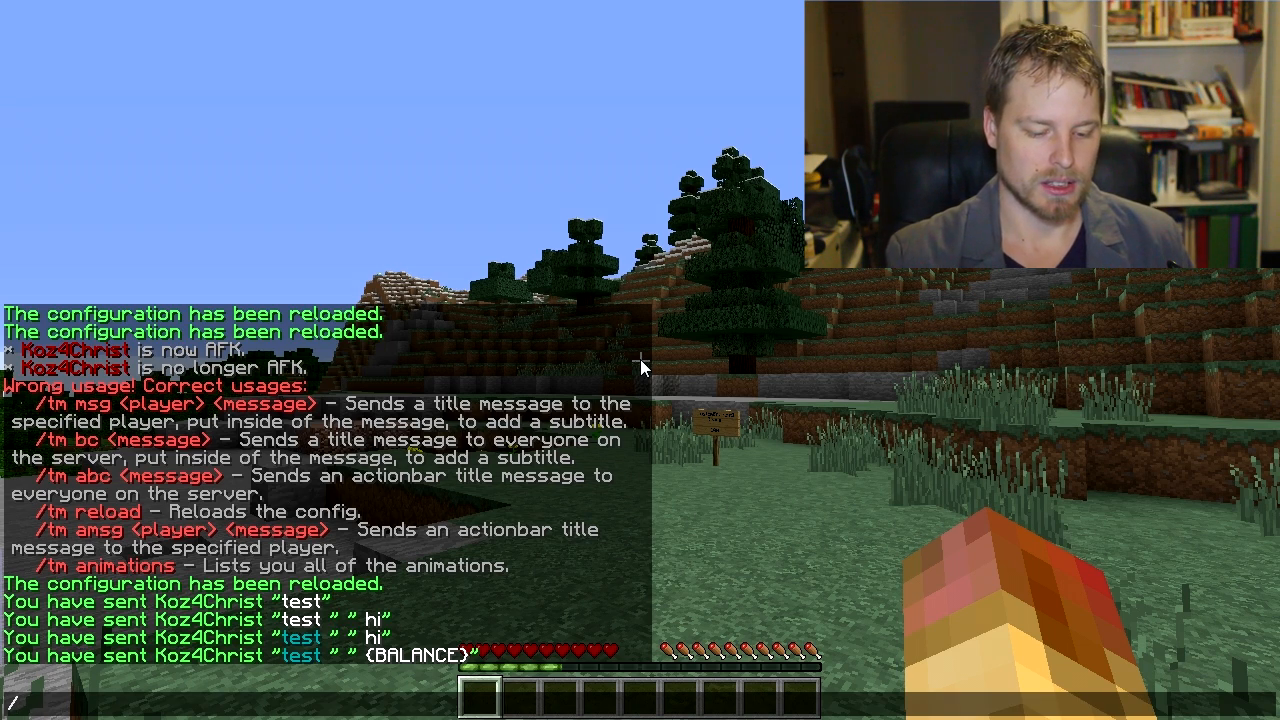
{"action": "type", "text": "tm a"}
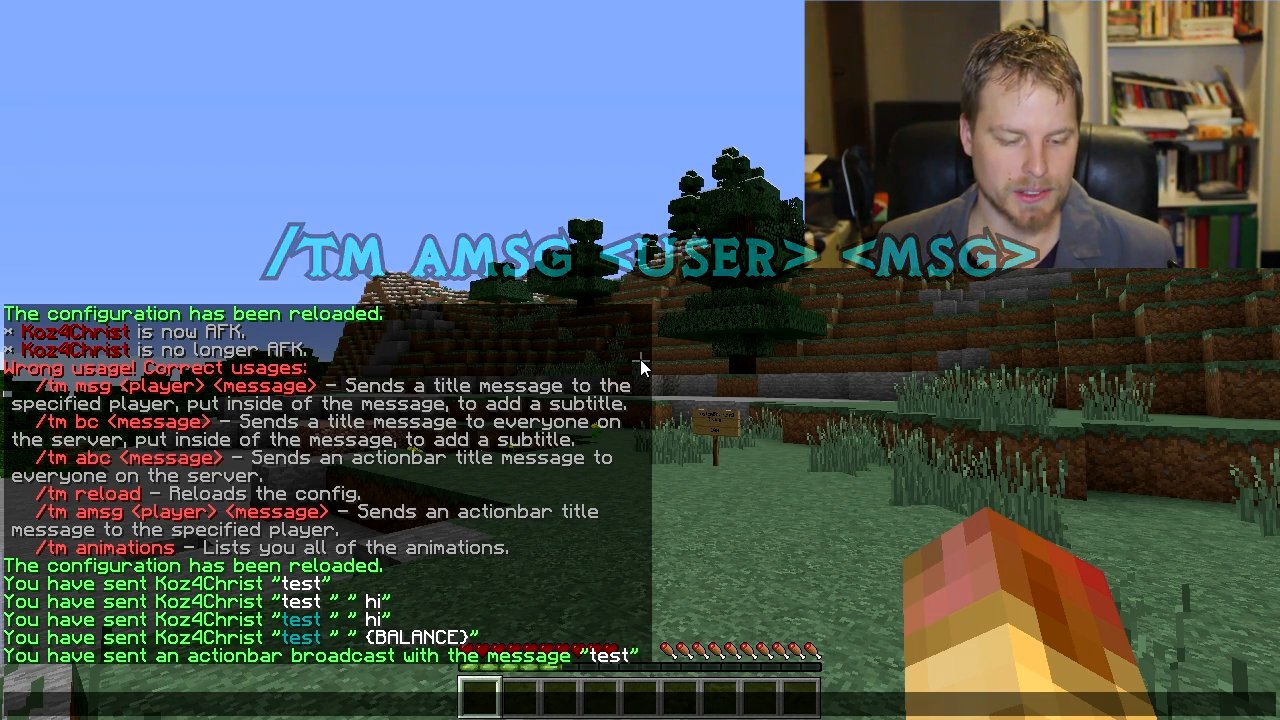
{"action": "type", "text": "/tm anima"}
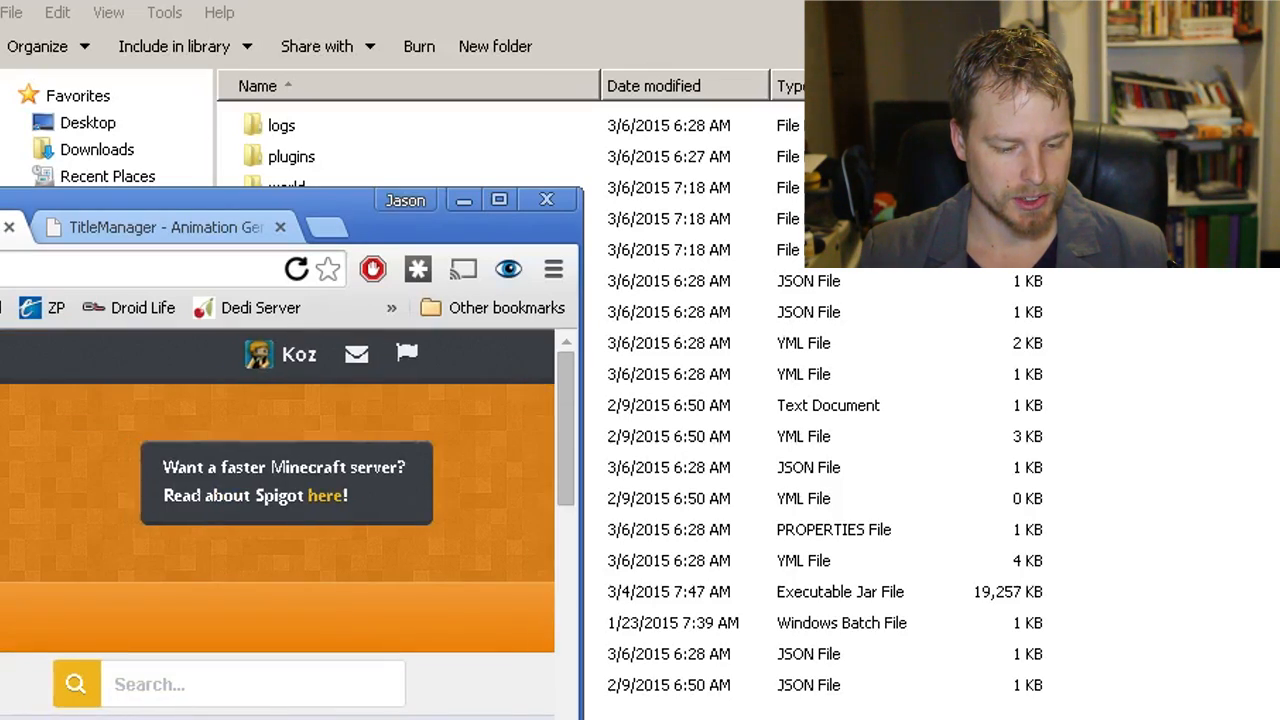
Navigate into the server's plugins folder and open TitleManager's config.yml in Notepad++.
{"action": "scroll", "scroll_direction": "down", "scroll_amount": 3}
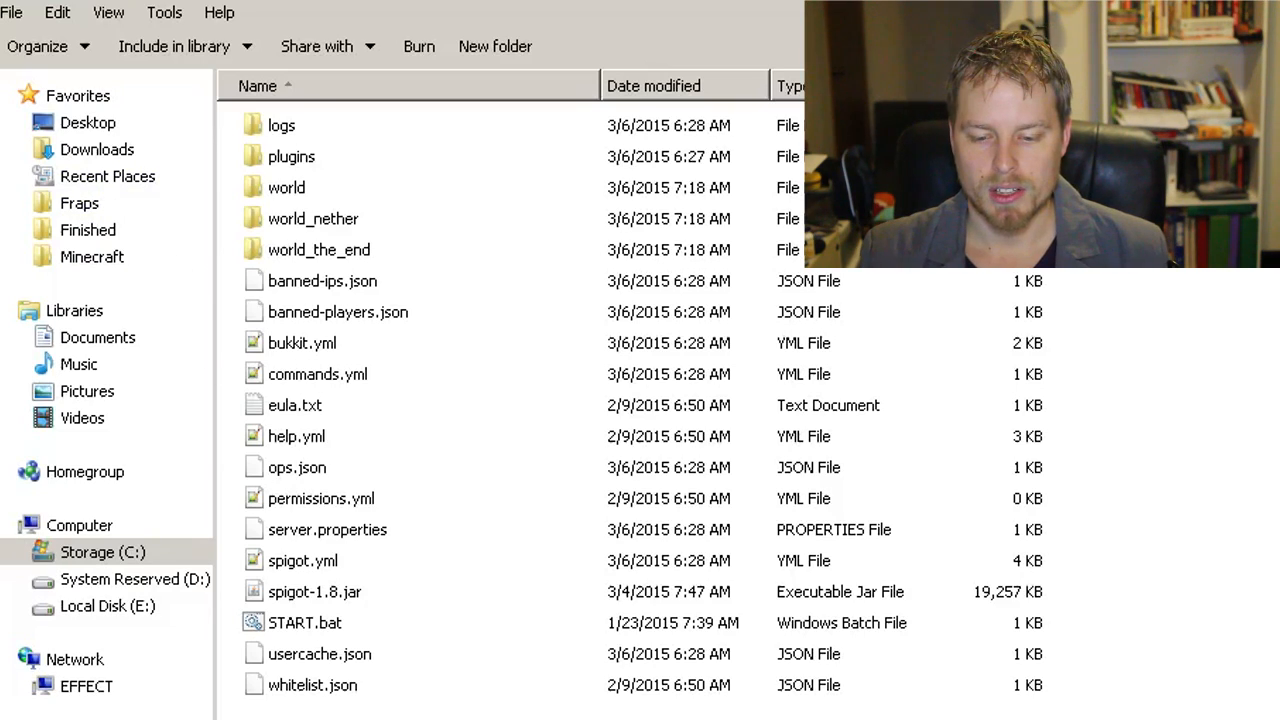
{"action": "left_click", "coordinate": [315, 591]}
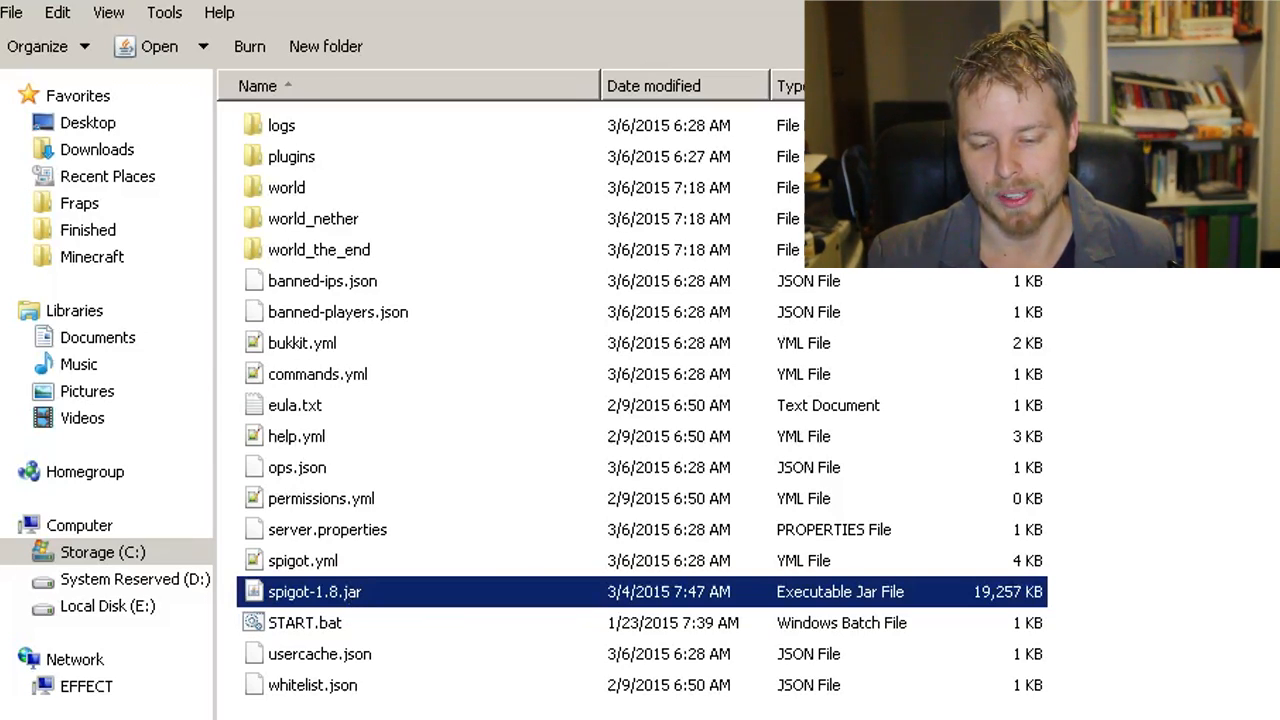
{"action": "left_click", "coordinate": [291, 156]}
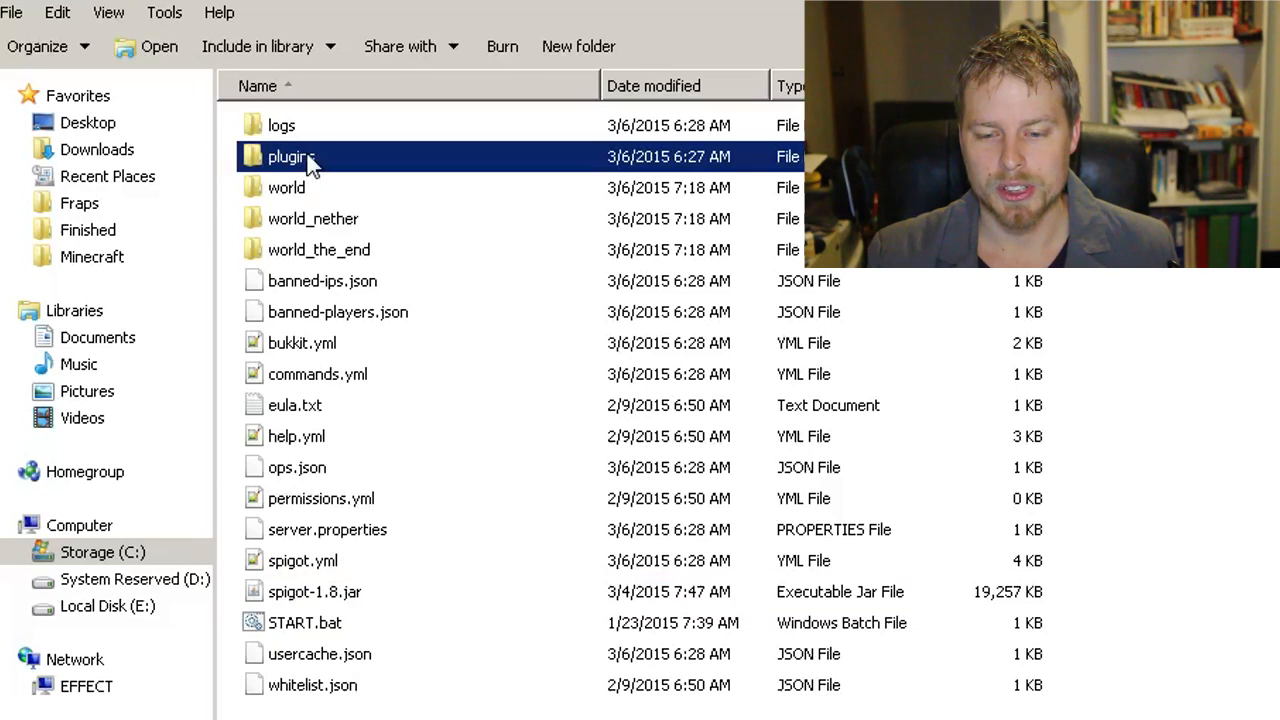
{"action": "double_click", "coordinate": [291, 156]}
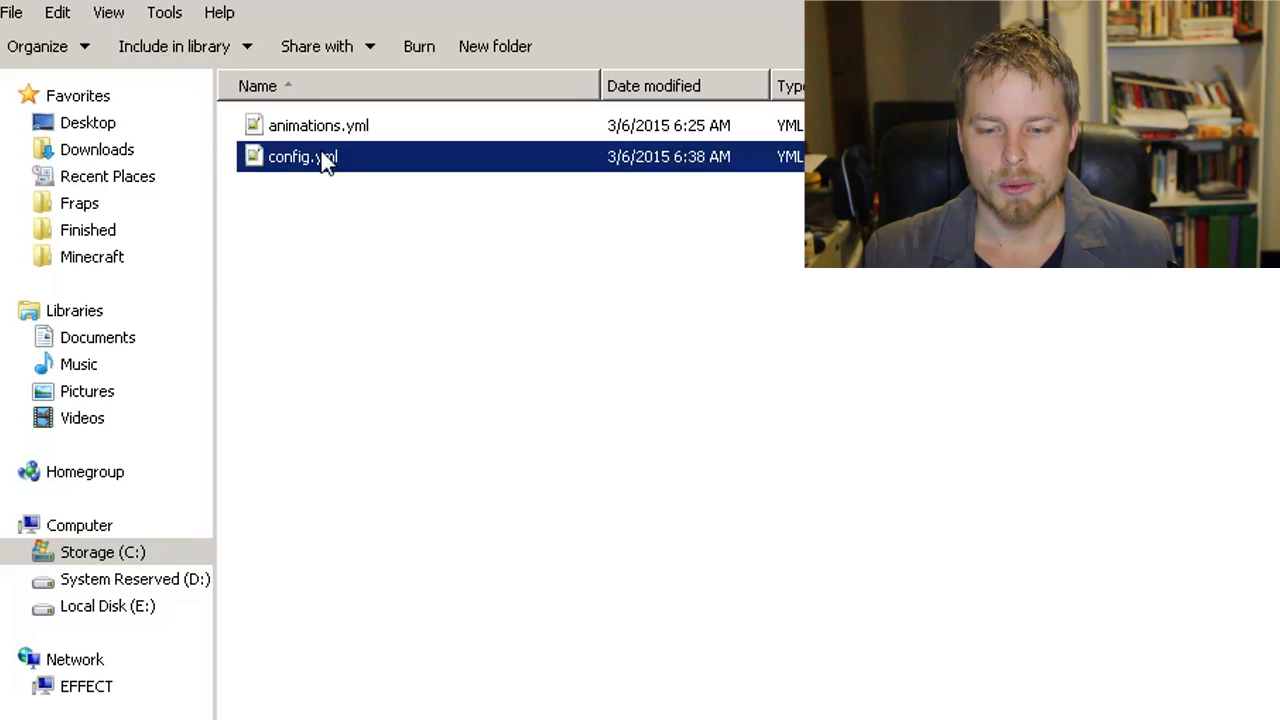
{"action": "double_click", "coordinate": [303, 156]}
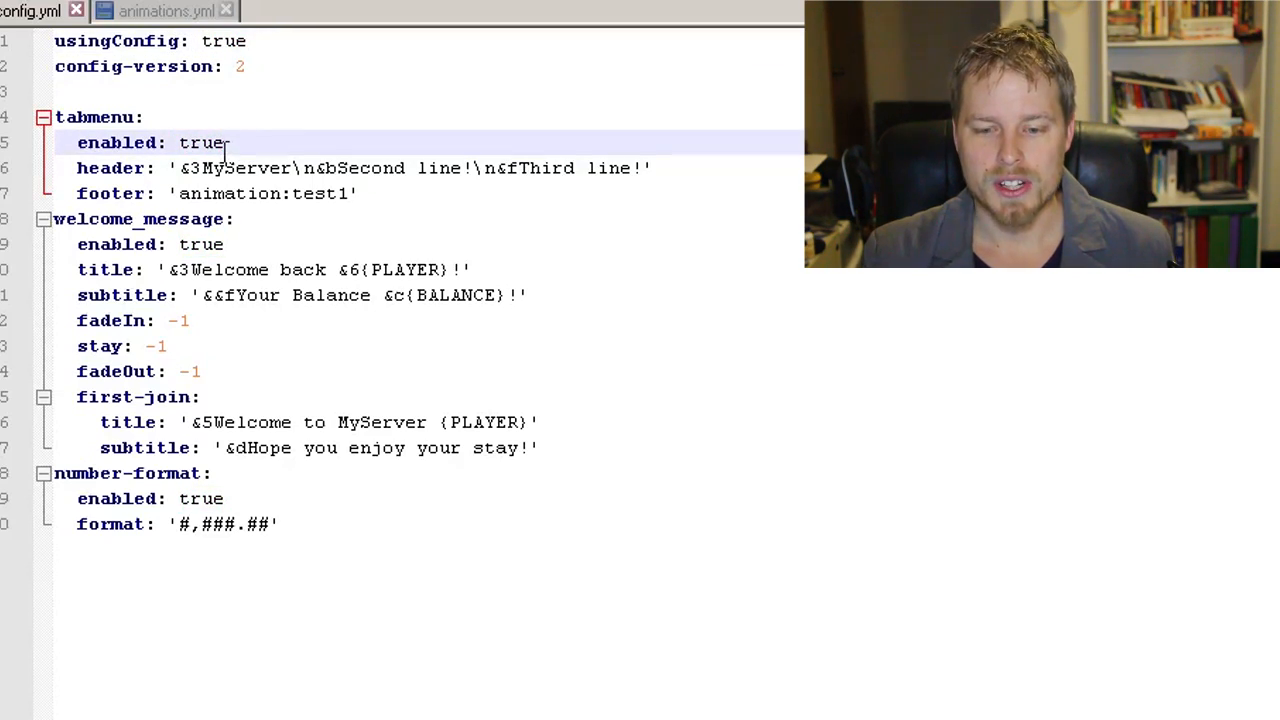
{"action": "double_click", "coordinate": [203, 142]}
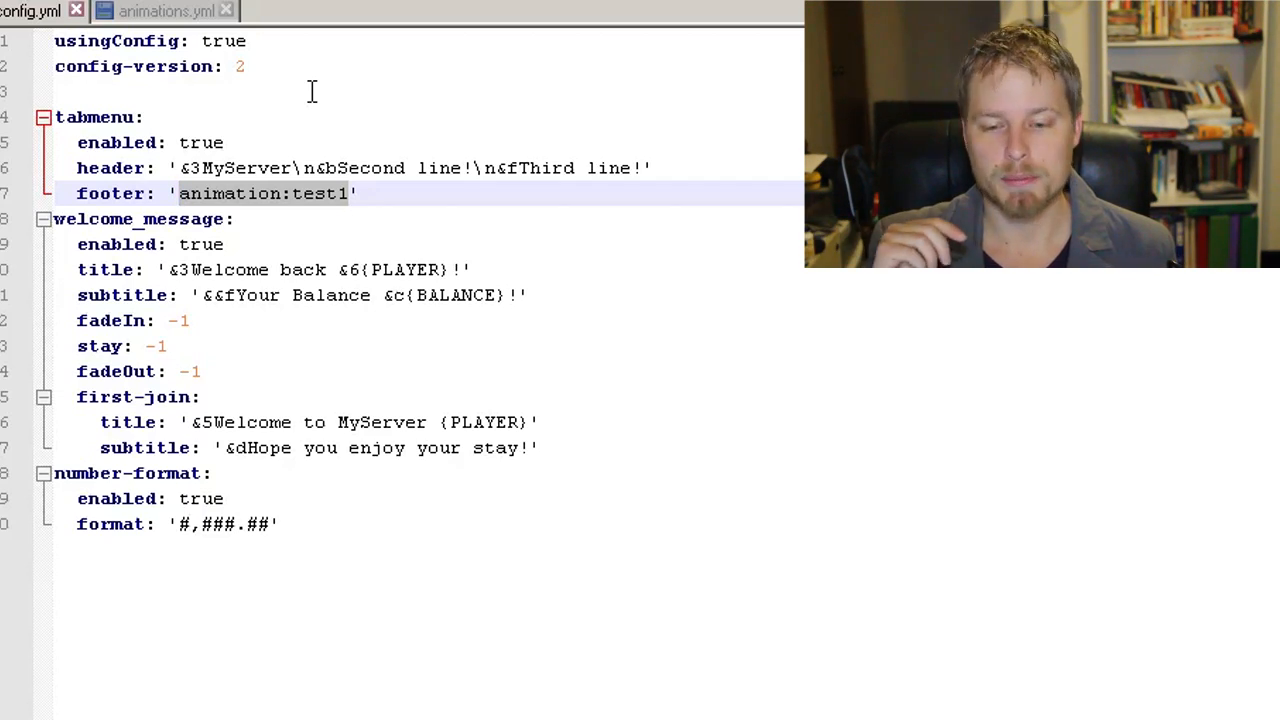
{"action": "mouse_move", "coordinate": [350, 200]}
{"action": "type", "text": " \\"}
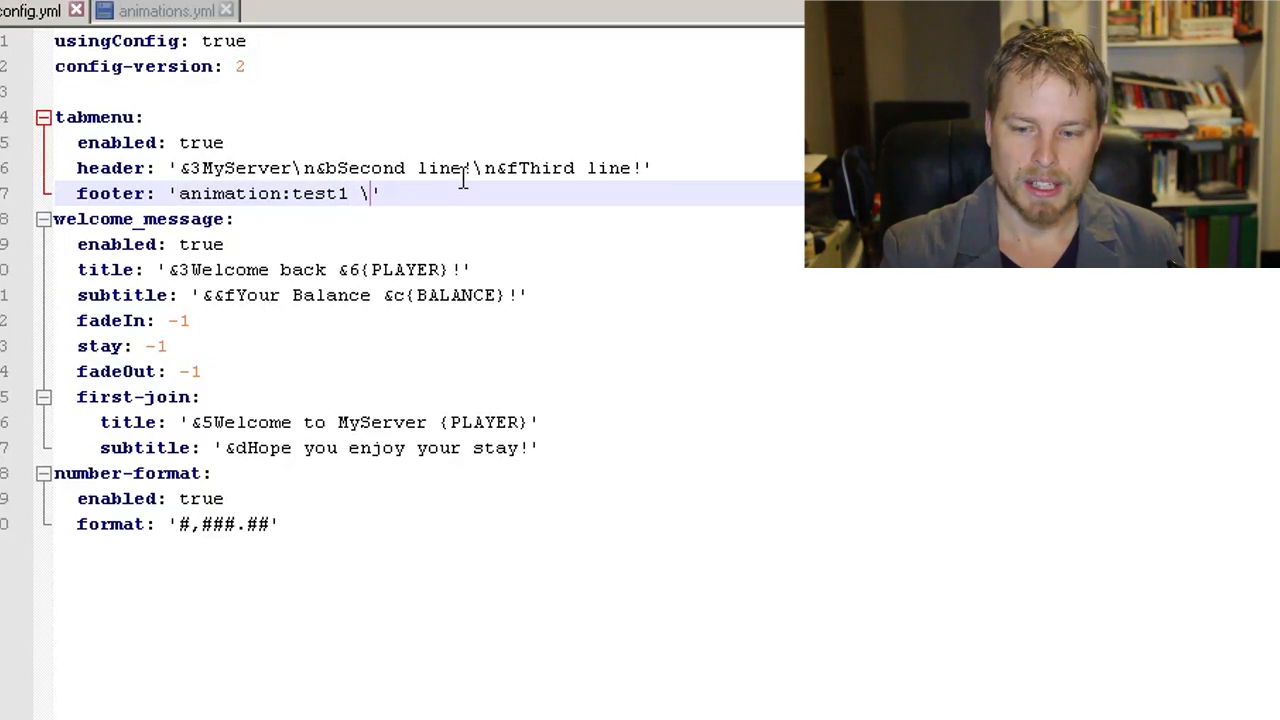
{"action": "type", "text": "n ani"}
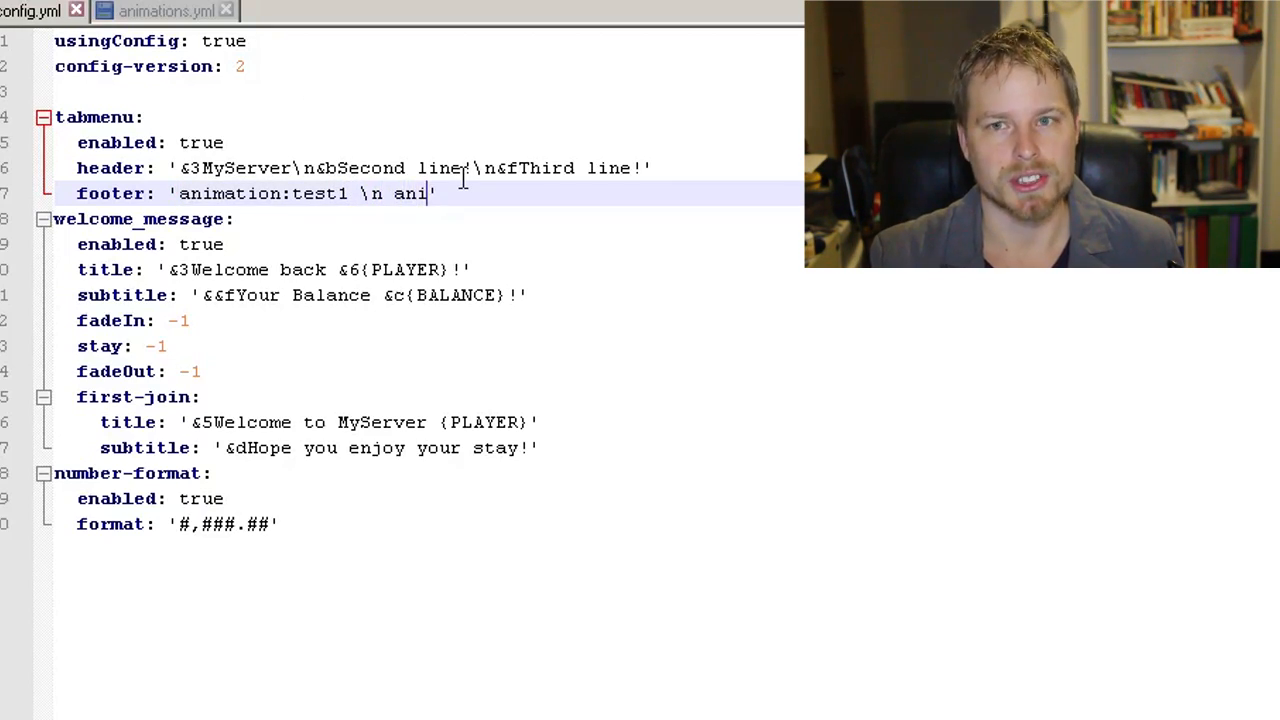
{"action": "key", "text": "BackSpace"}
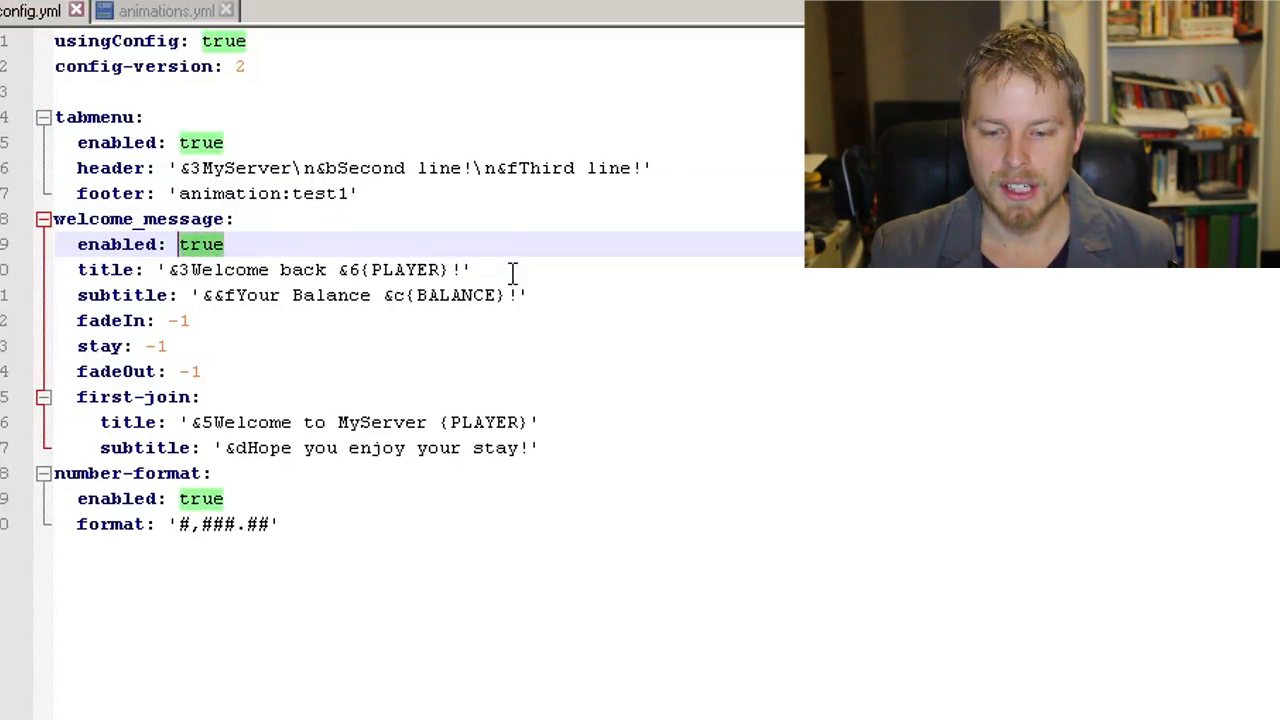
{"action": "left_click", "coordinate": [192, 295]}
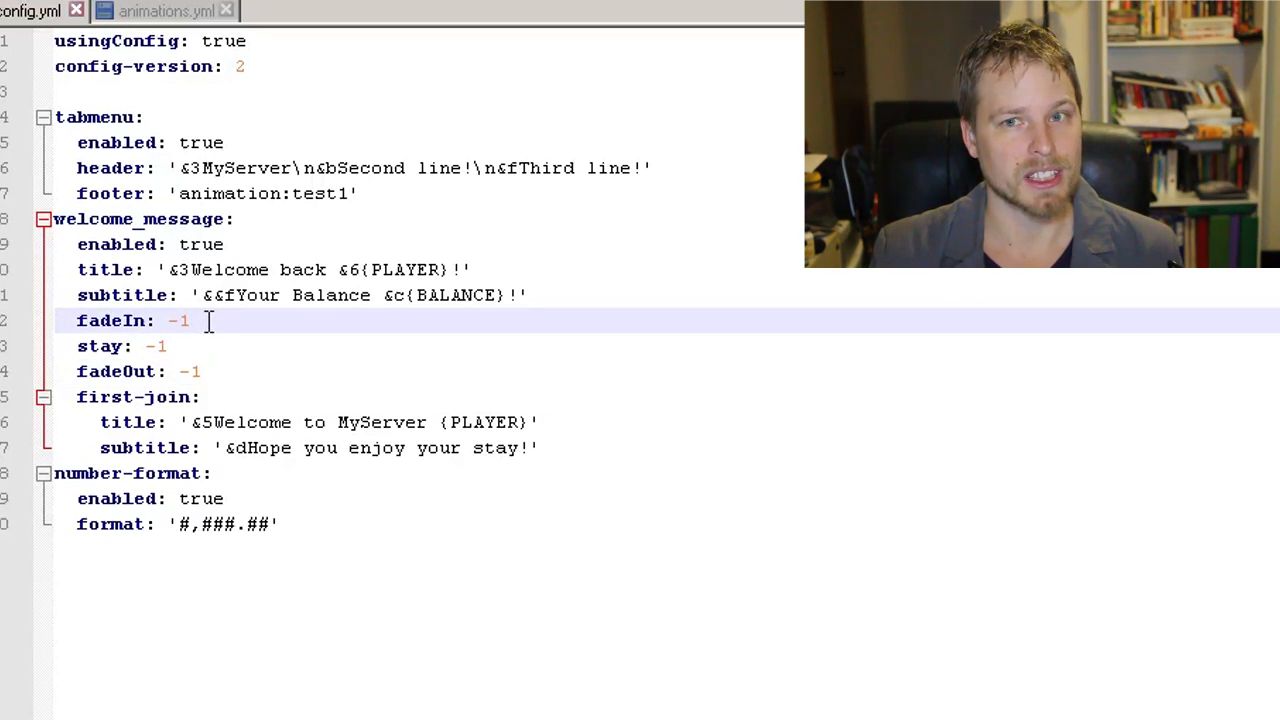
Add a $ before the # in the number-format value.
{"action": "left_click", "coordinate": [190, 346]}
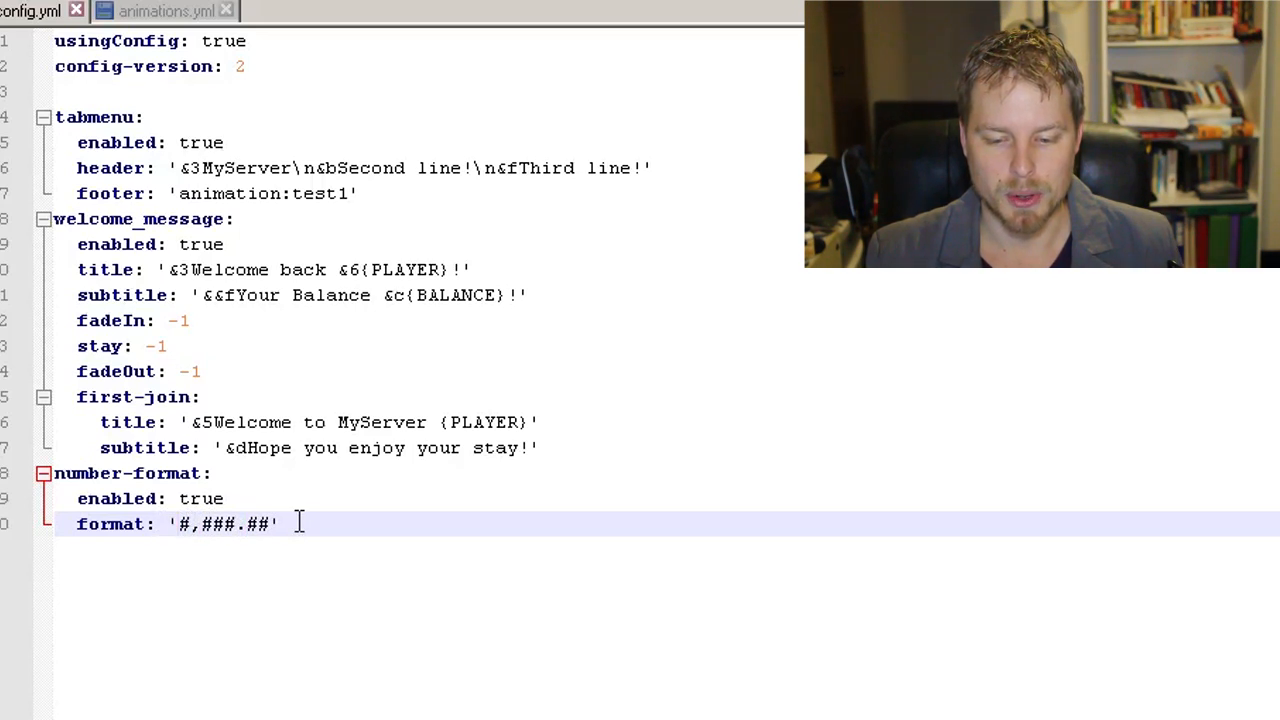
{"action": "type", "text": "$"}
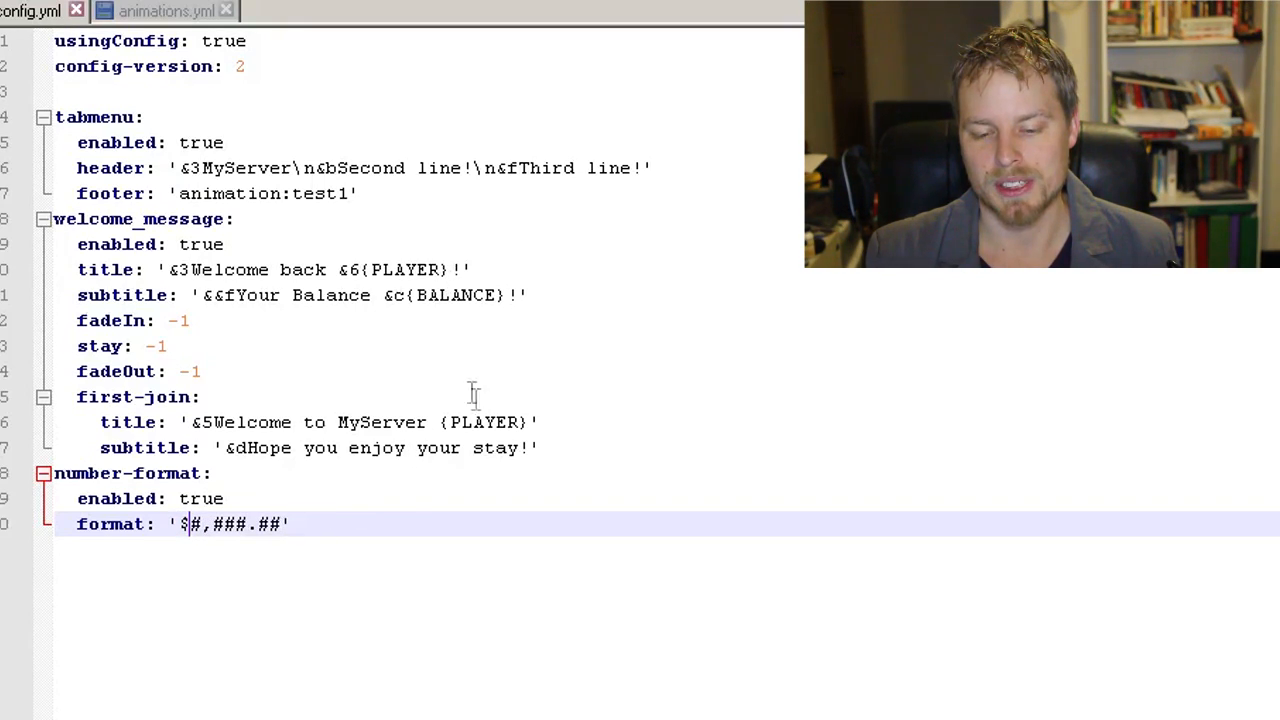
{"action": "key", "text": "Backspace"}
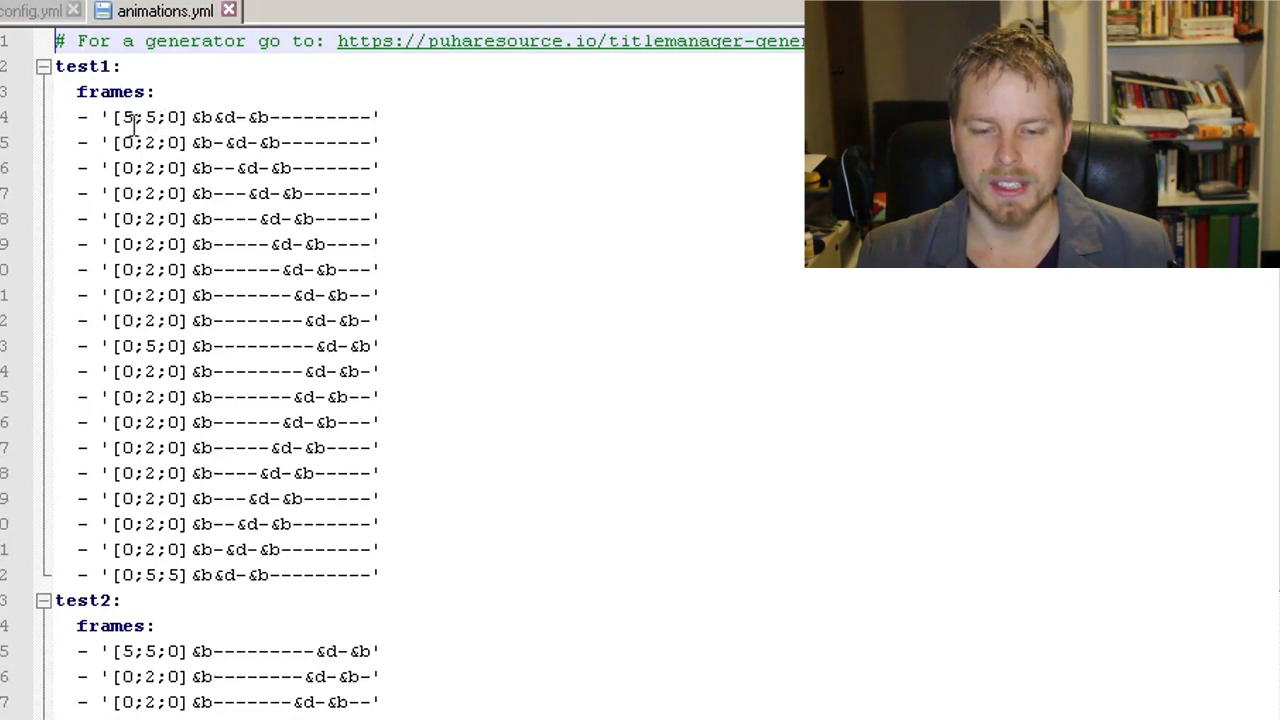
In animations.yml, type 'tes' after [5;5;0] on test1's first frame.
{"action": "left_click", "coordinate": [135, 117]}
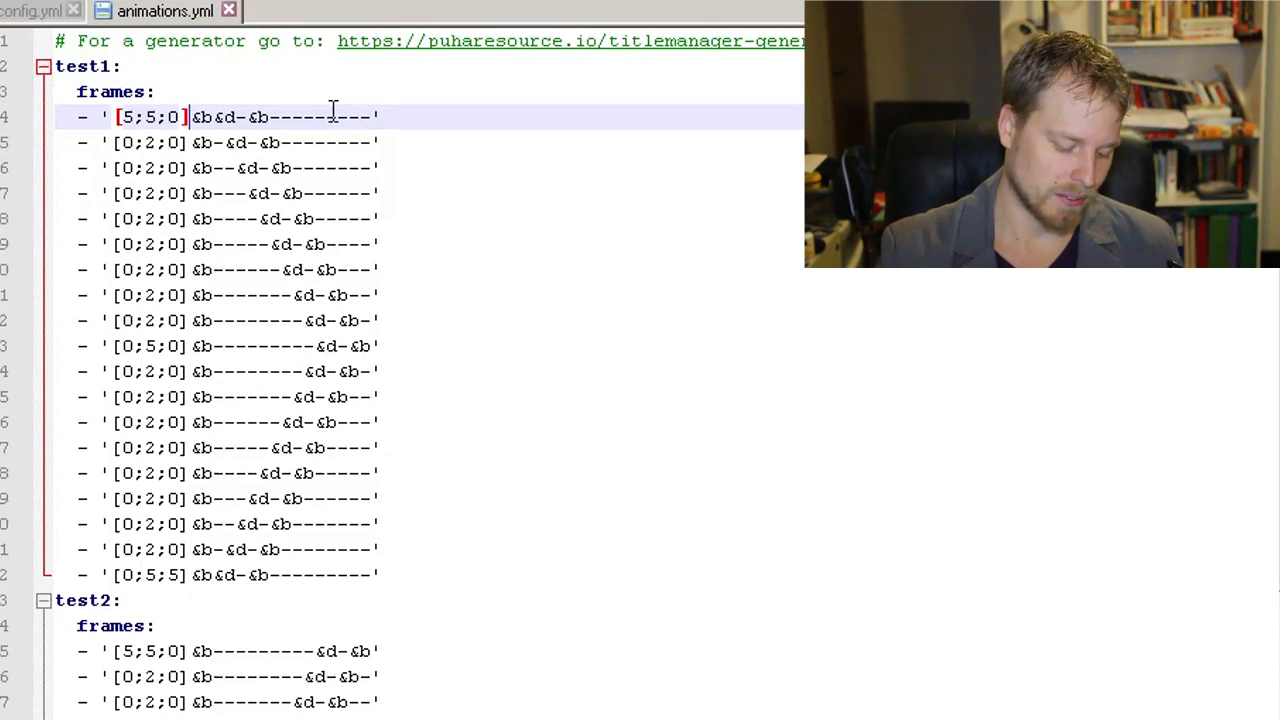
{"action": "type", "text": "tes"}
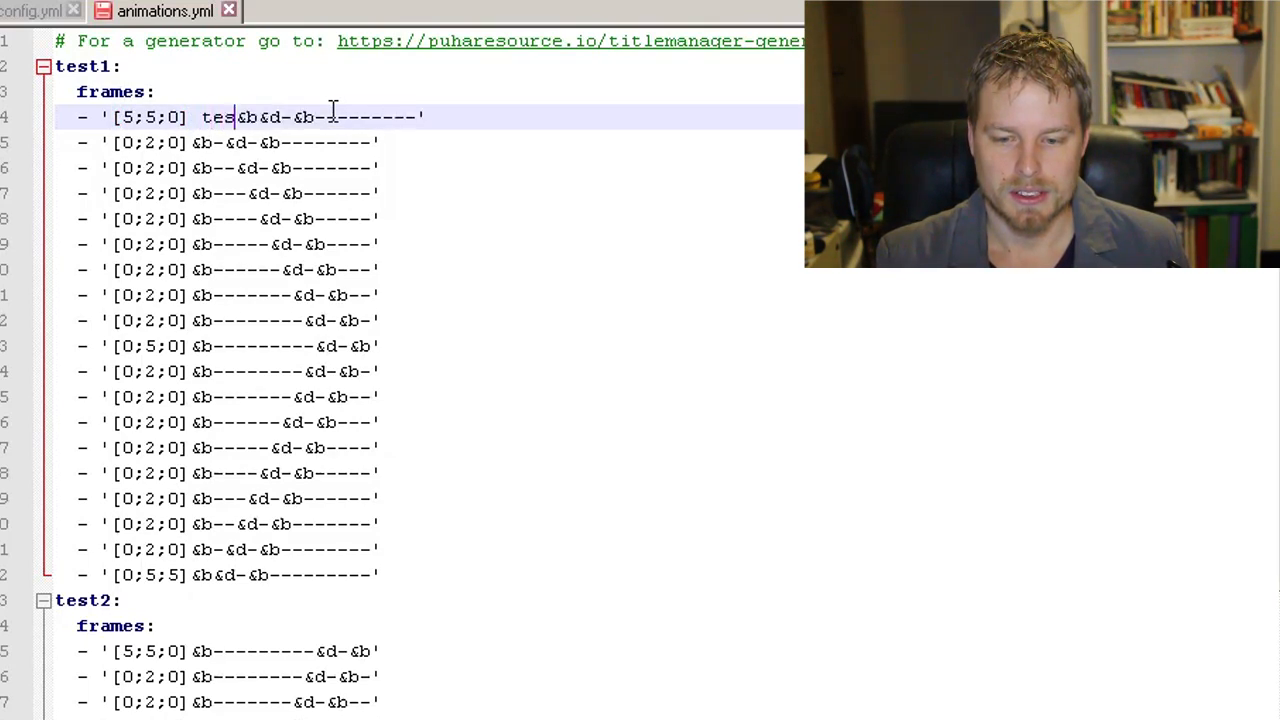